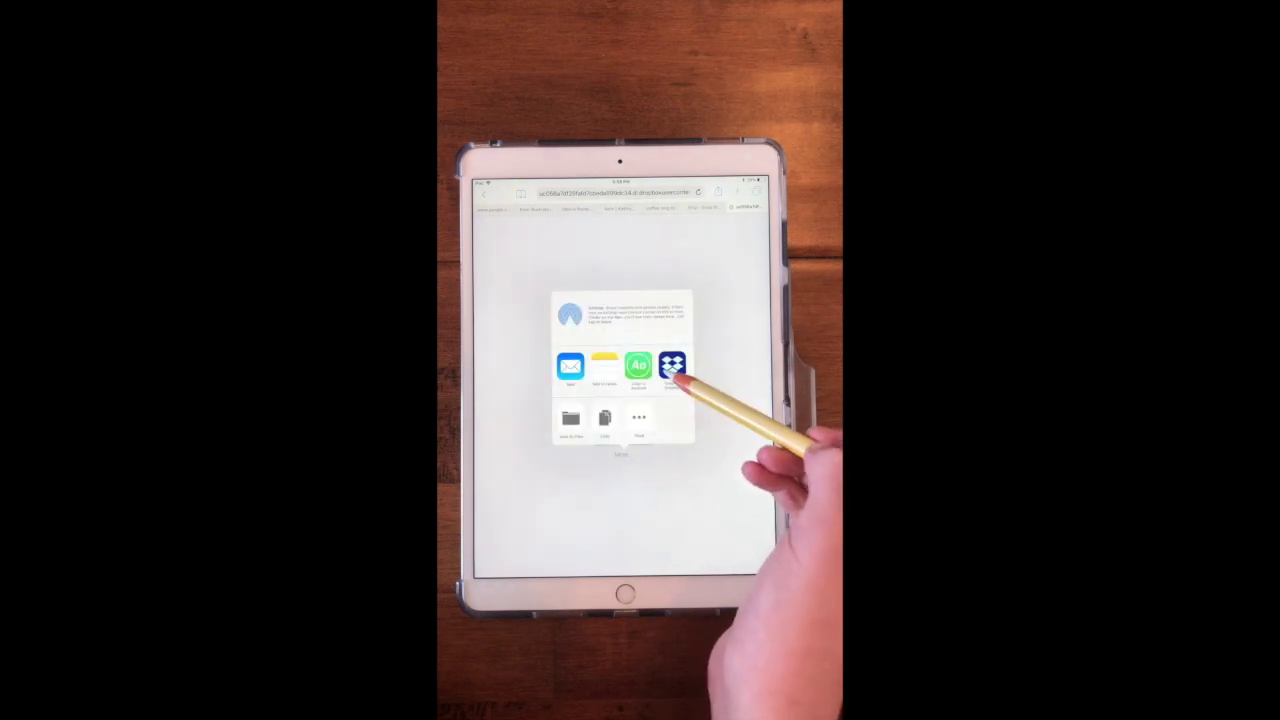
Step: Send the downloaded planner zip from Safari to iZip Pro via 'Copy to iZip Pro'
{"action": "left_click", "coordinate": [672, 367]}
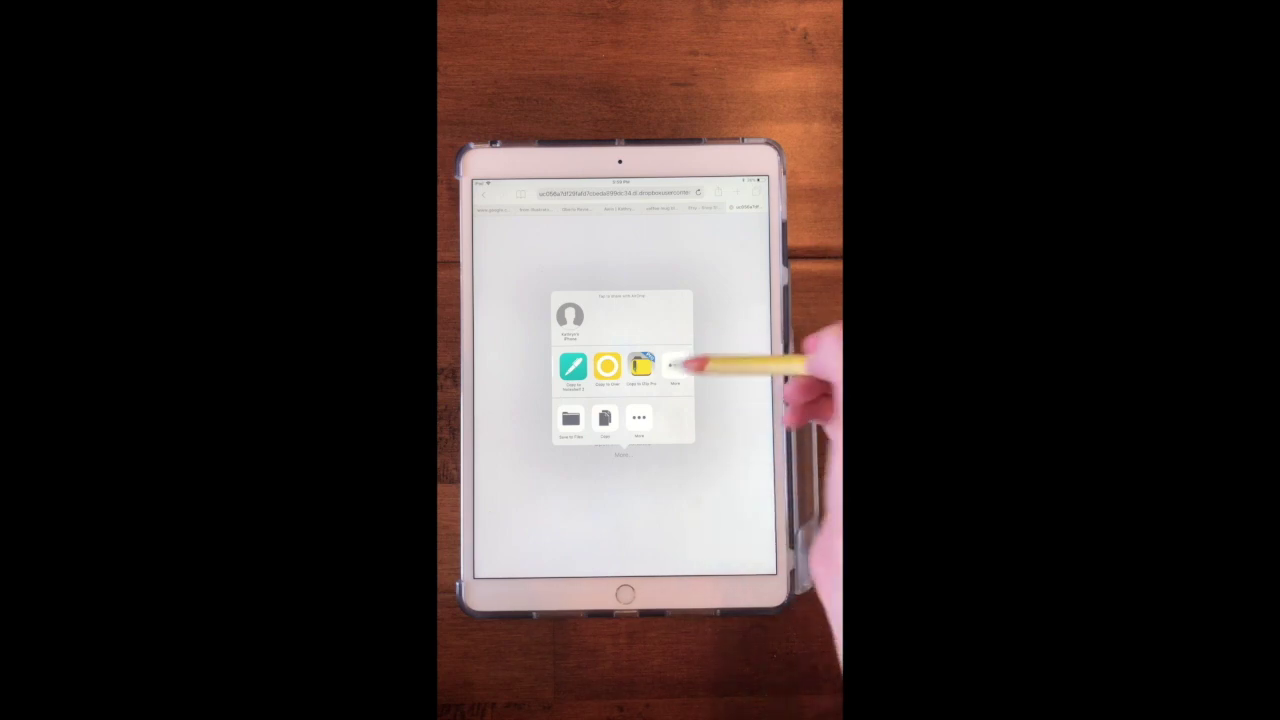
{"action": "left_click", "coordinate": [640, 361]}
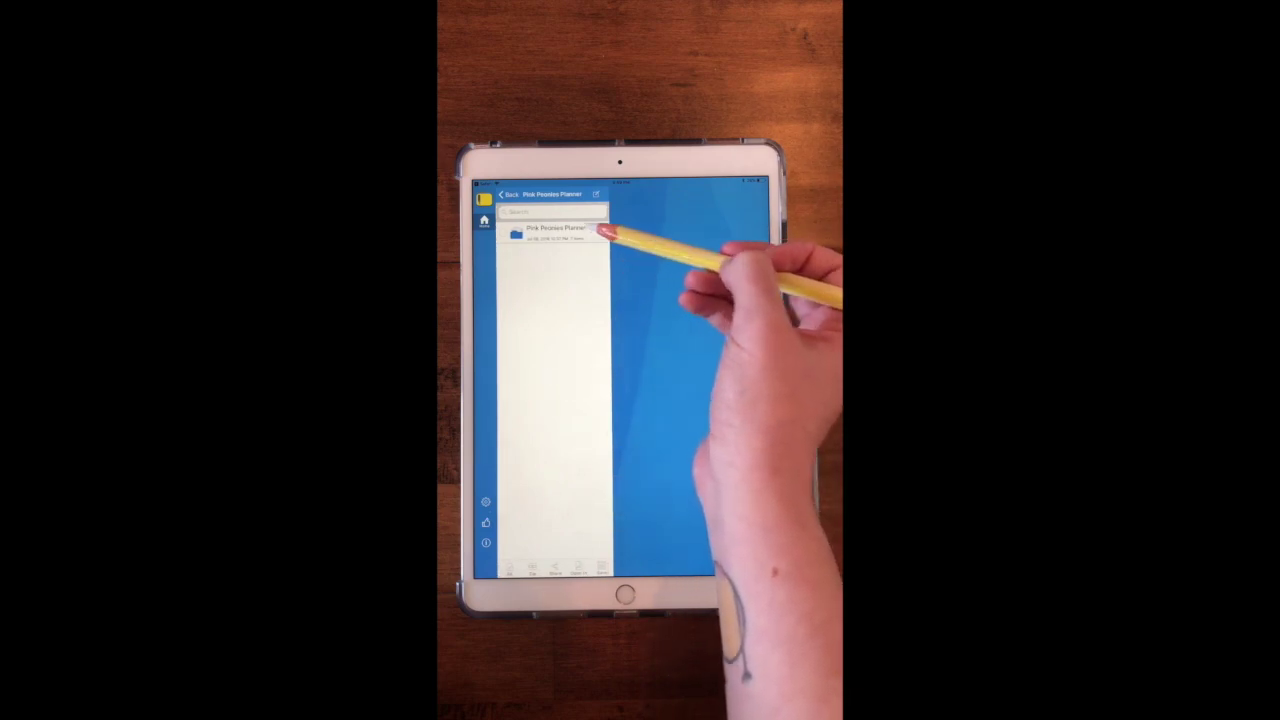
Step: Open the Pink Peonies Planner folder and copy its planner PDF to GoodNotes
{"action": "left_click", "coordinate": [550, 236]}
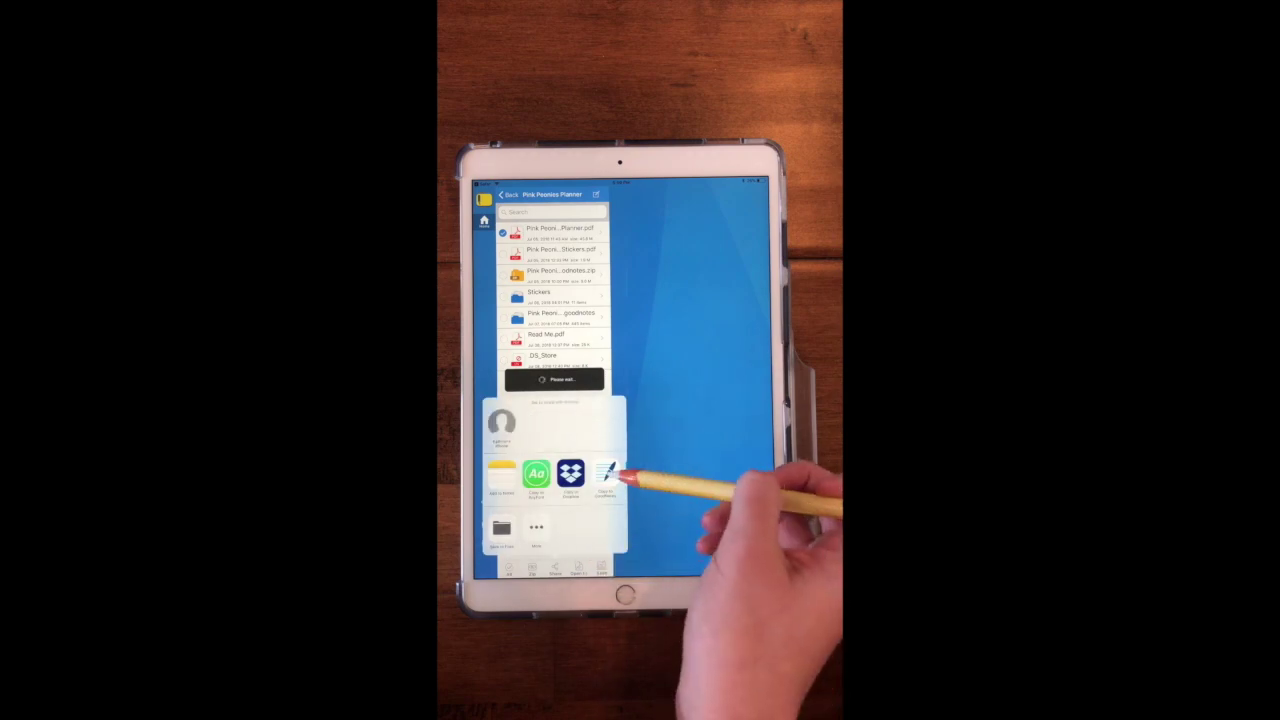
{"action": "left_click", "coordinate": [603, 478]}
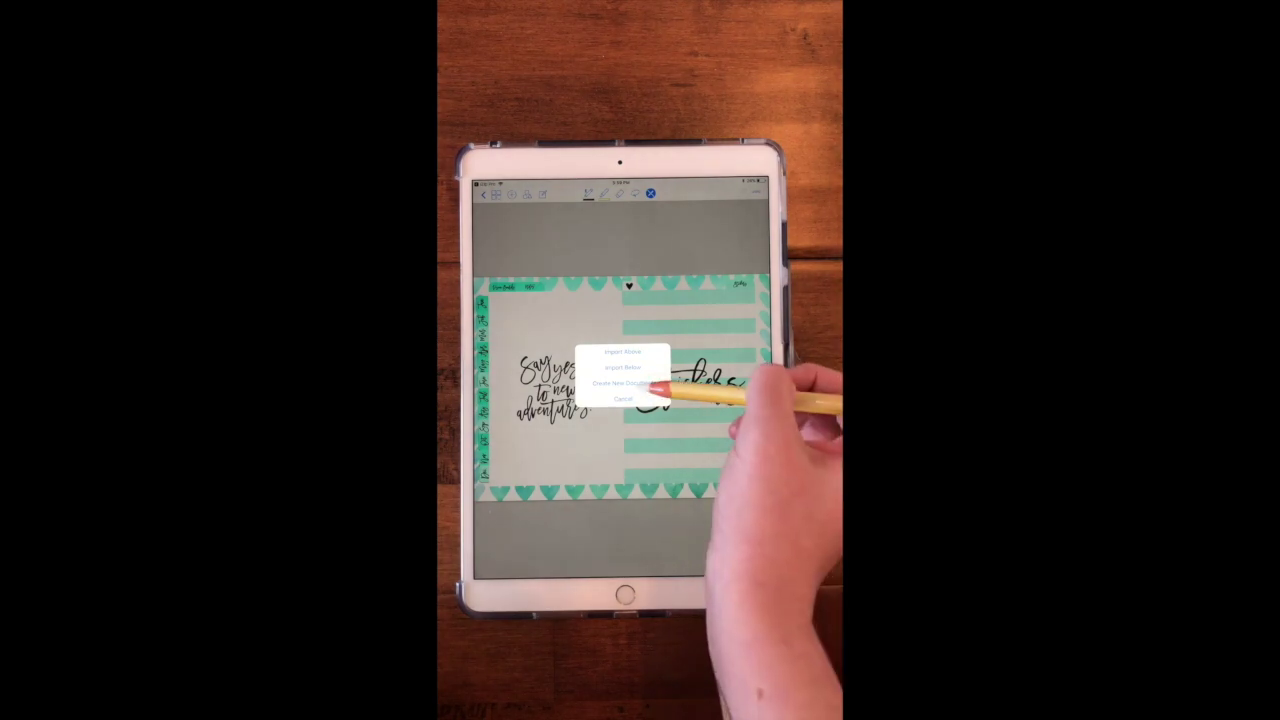
Step: Create a new document from the PDF under Uncategorized and open the Pink Peonies Planner
{"action": "left_click", "coordinate": [622, 379]}
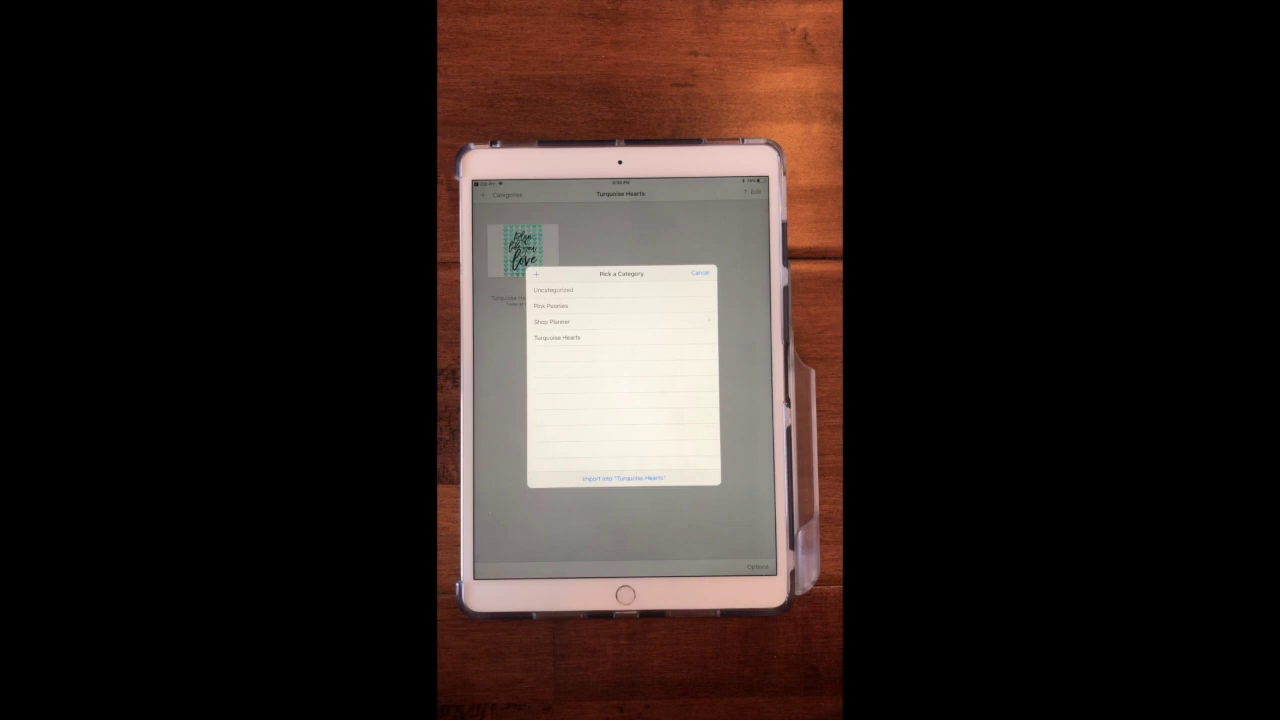
{"action": "left_click", "coordinate": [545, 305]}
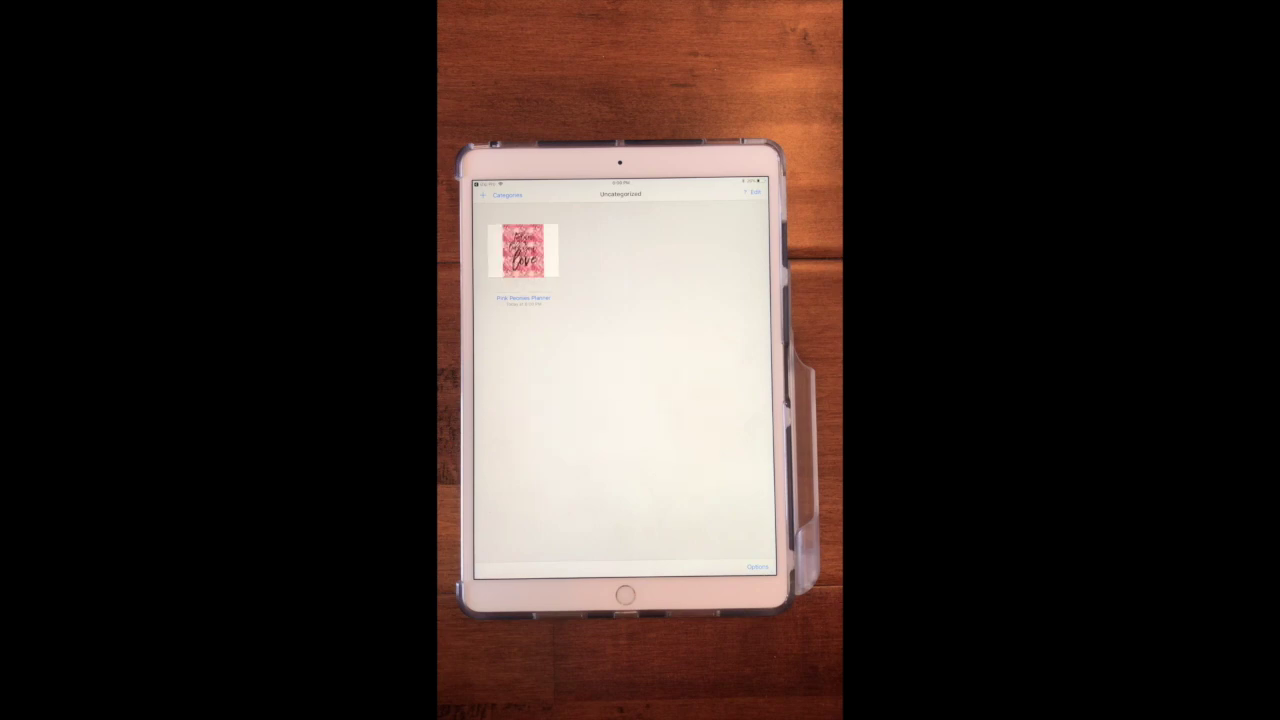
{"action": "left_click", "coordinate": [526, 248]}
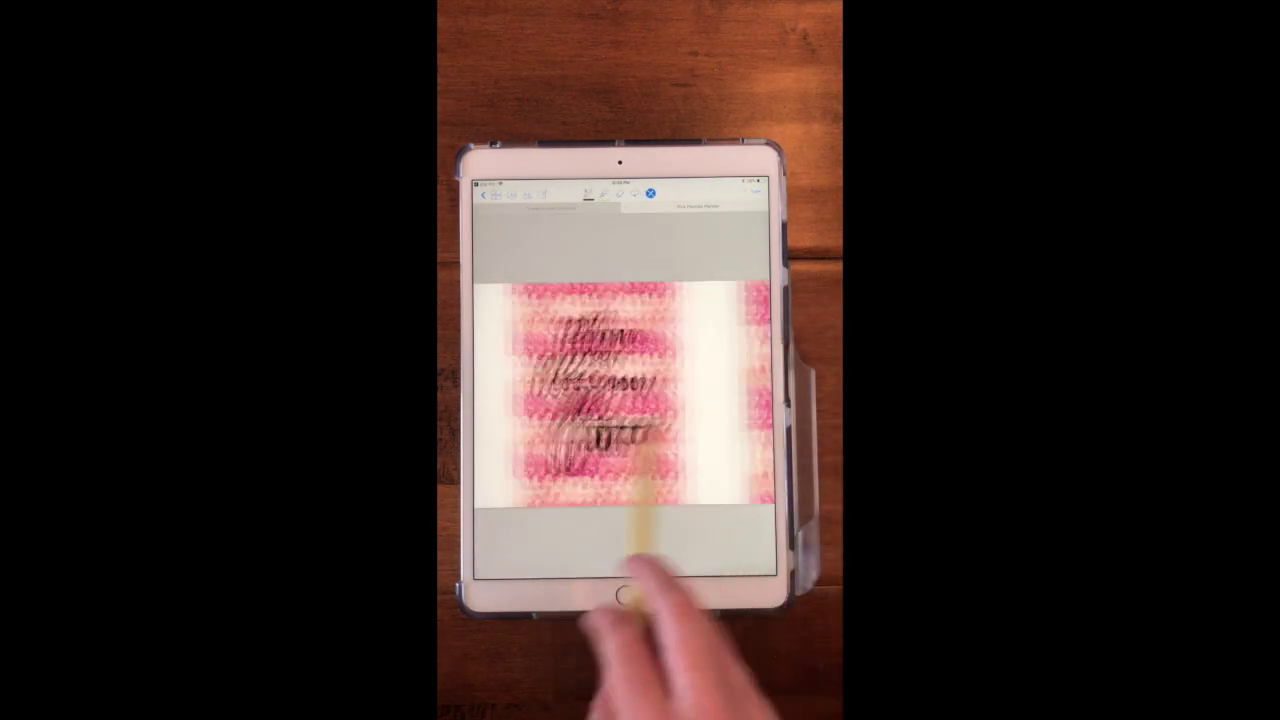